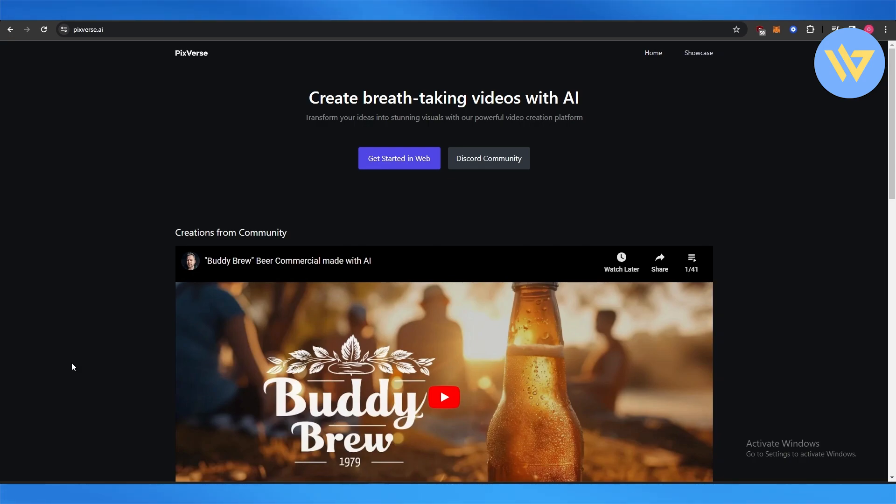
Step: Scroll the landing page, launch the PixVerse web app and log in with Discord
{"action": "scroll", "scroll_direction": "down", "scroll_amount": 3}
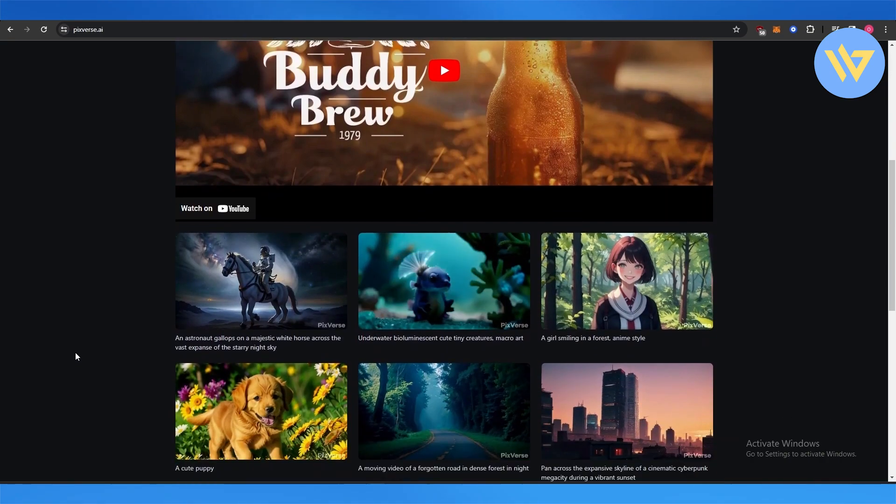
{"action": "scroll", "scroll_direction": "down", "scroll_amount": 3}
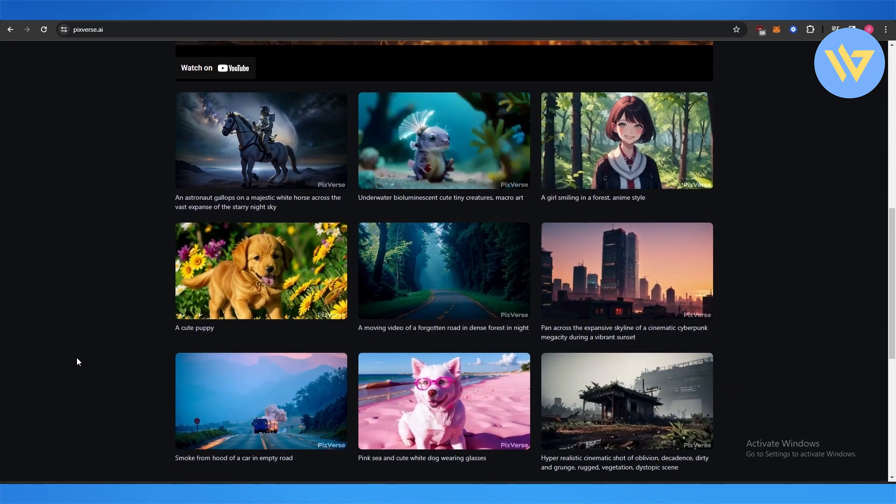
{"action": "scroll", "scroll_direction": "down", "scroll_amount": 3}
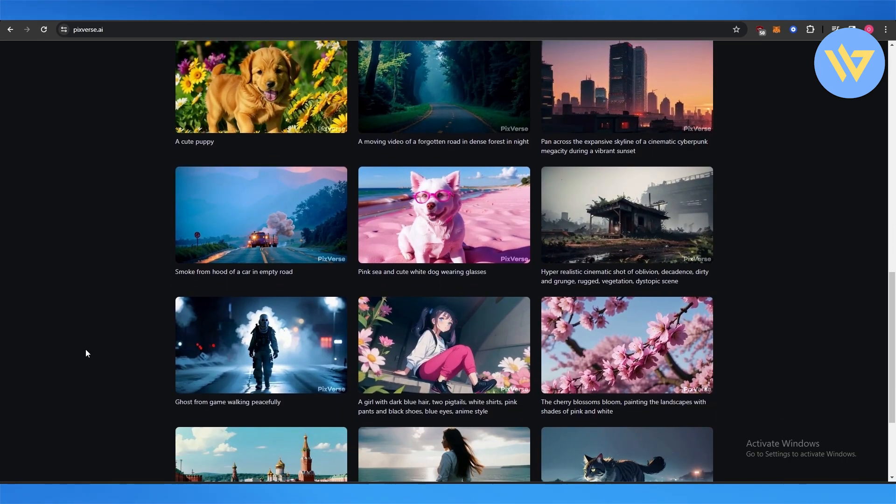
{"action": "scroll", "scroll_direction": "down", "scroll_amount": 3}
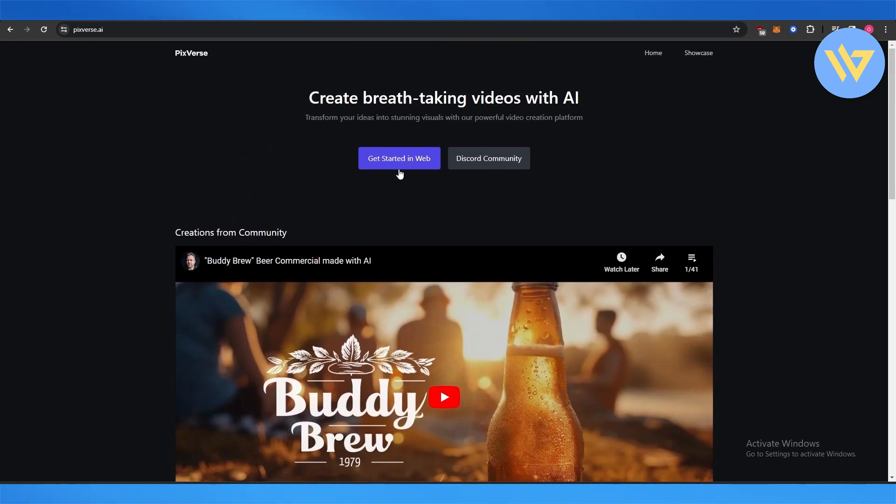
{"action": "left_click", "coordinate": [398, 159]}
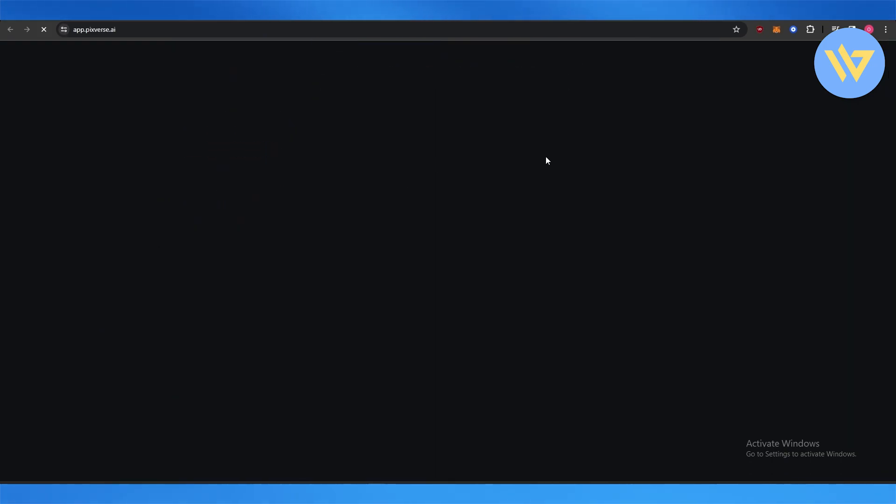
{"action": "mouse_move", "coordinate": [532, 161]}
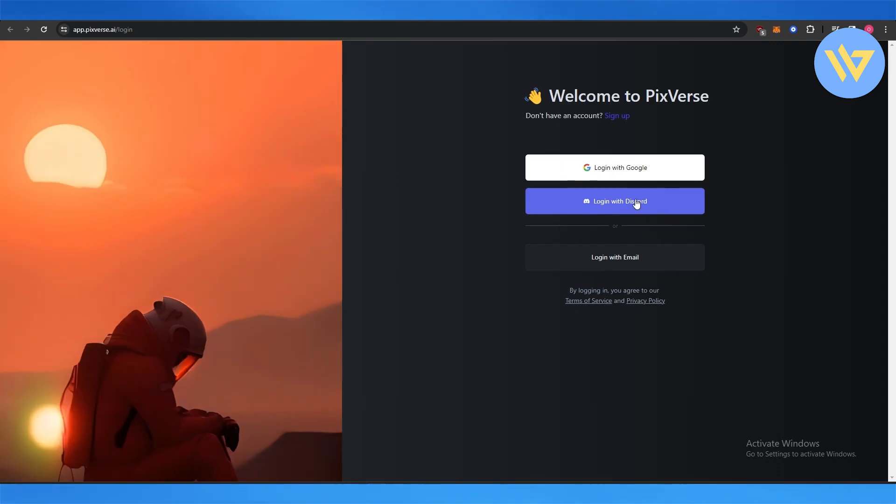
{"action": "left_click", "coordinate": [614, 201]}
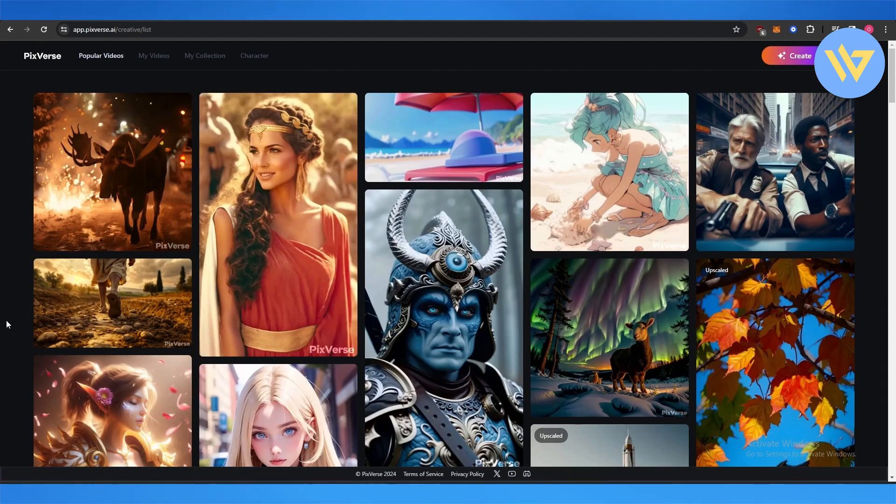
Step: Check My Collection, which is still empty, then head to Create
{"action": "scroll", "scroll_direction": "down", "scroll_amount": 3}
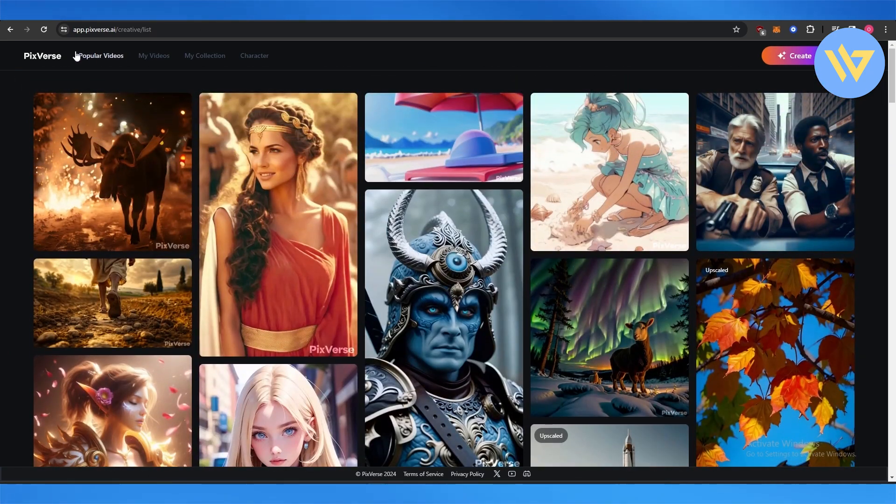
{"action": "left_click", "coordinate": [204, 55]}
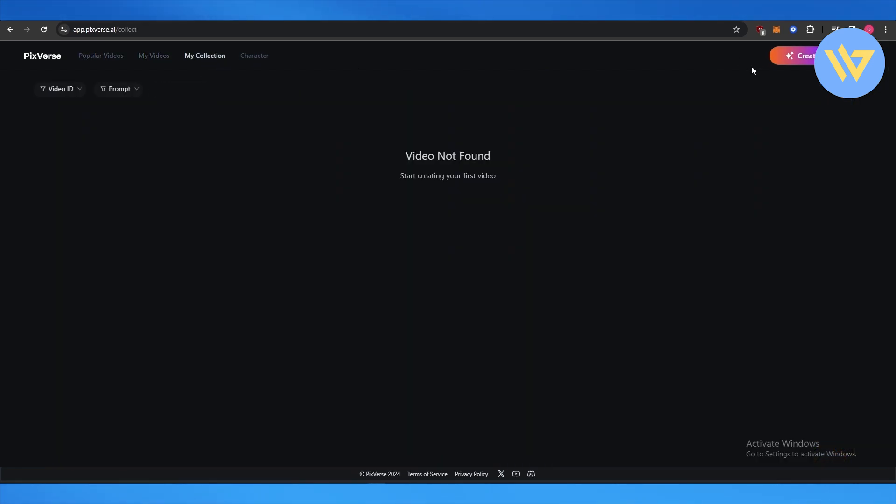
{"action": "left_click", "coordinate": [800, 55]}
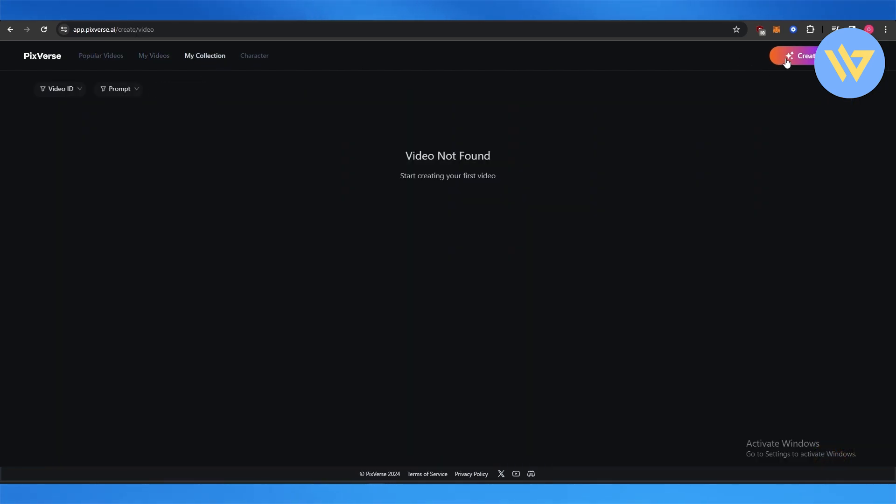
Step: Generate an Anime-style text-to-video of 'a princess running on a beach'
{"action": "left_click", "coordinate": [801, 56]}
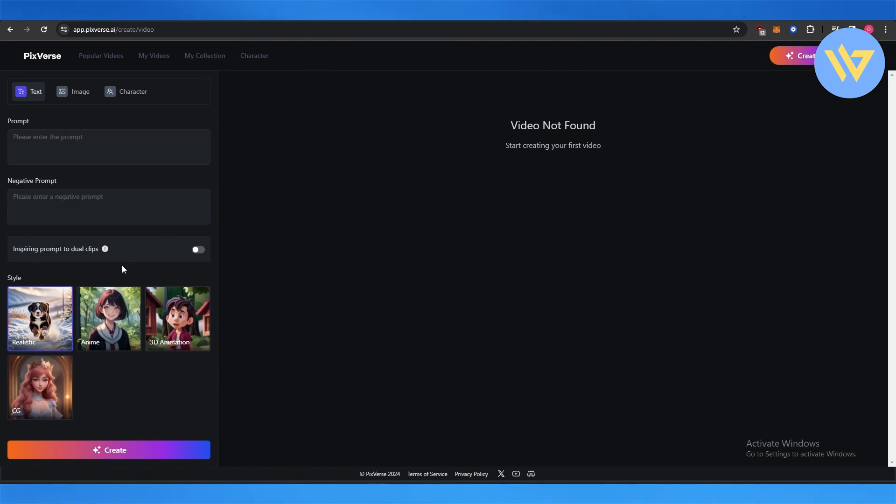
{"action": "mouse_move", "coordinate": [97, 335]}
{"action": "type", "text": "a princess running on a beach"}
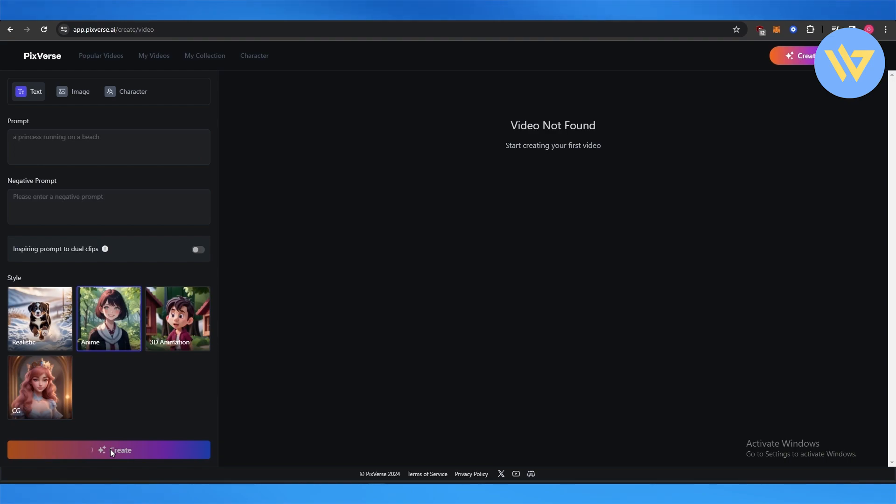
{"action": "left_click", "coordinate": [109, 450]}
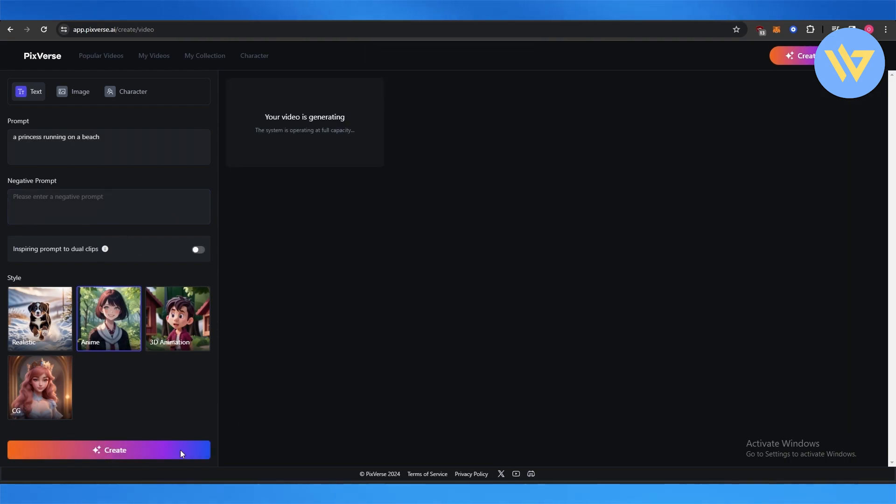
{"action": "mouse_move", "coordinate": [313, 342]}
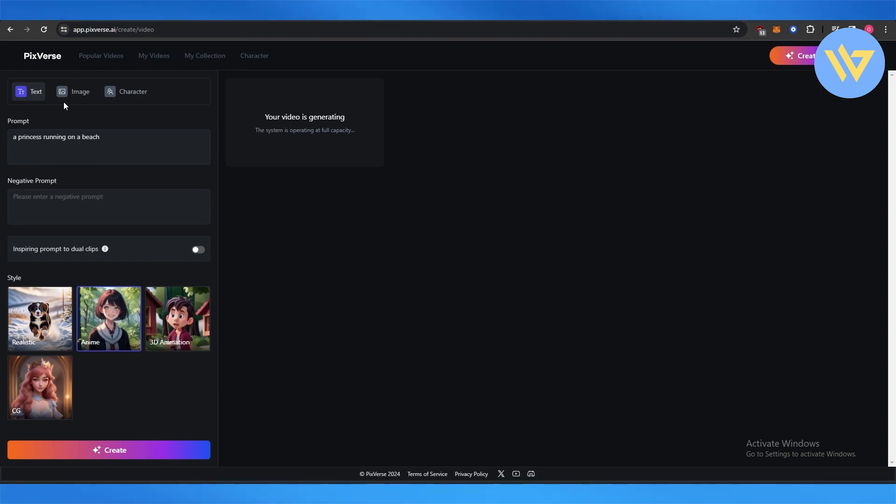
{"action": "mouse_move", "coordinate": [163, 26]}
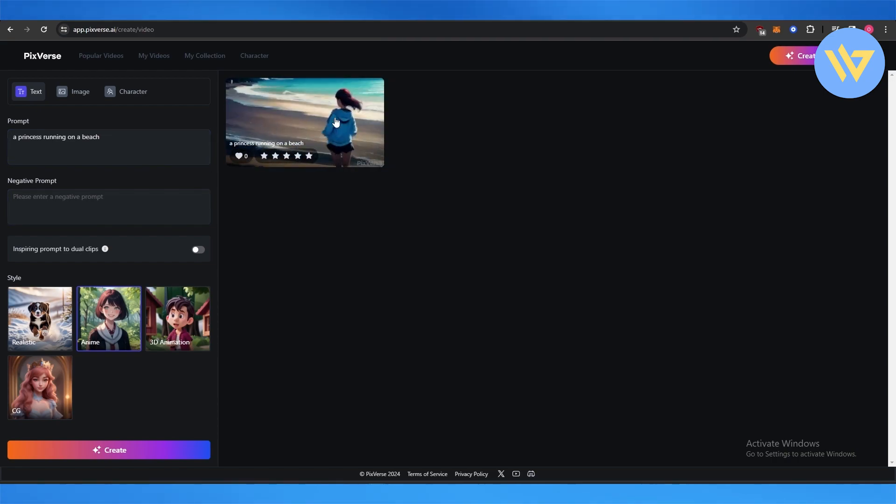
Step: Once the running-princess clip finishes, start editing the prompt wording
{"action": "left_click", "coordinate": [109, 147]}
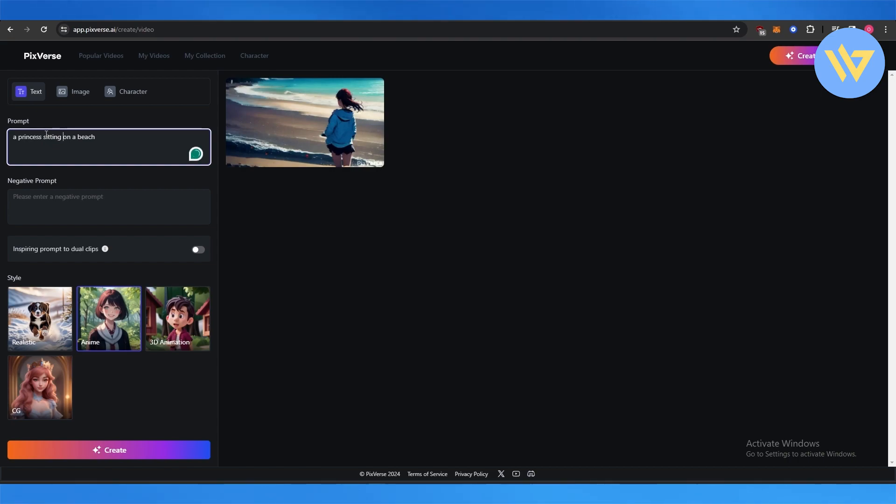
Step: Generate the 'a princess sitting on a beach' clip and open it in Detail view
{"action": "left_click", "coordinate": [108, 451]}
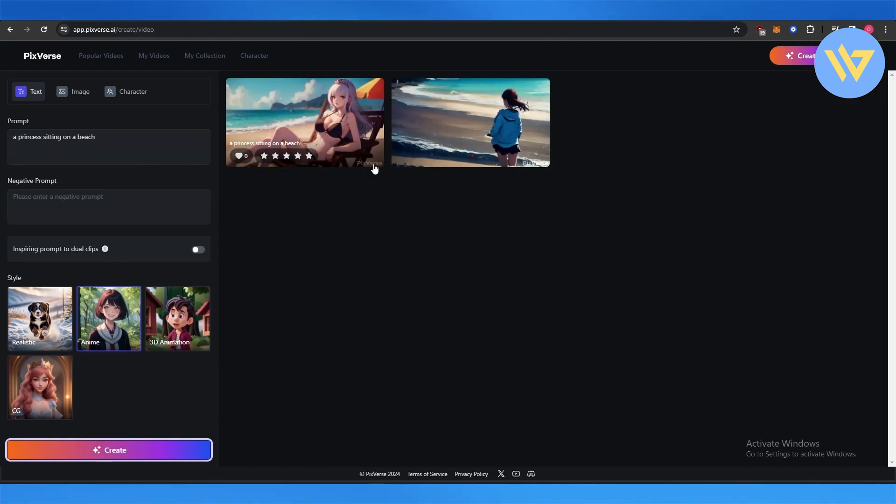
{"action": "left_click", "coordinate": [304, 123]}
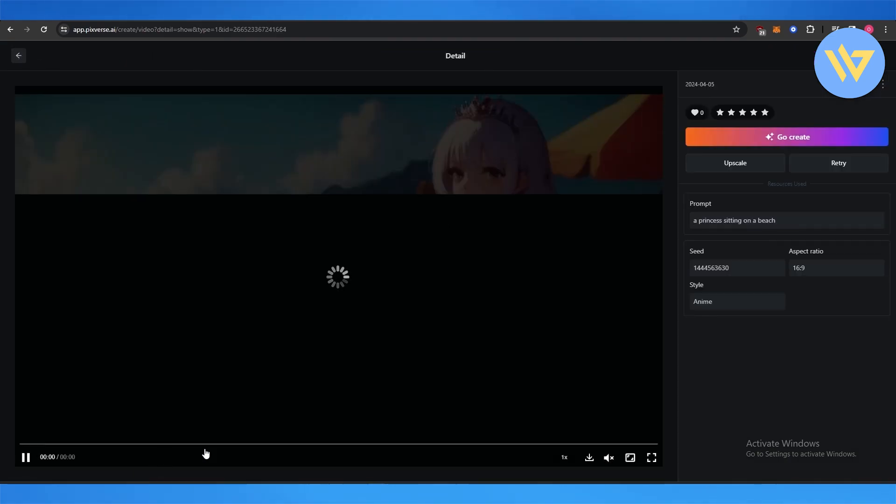